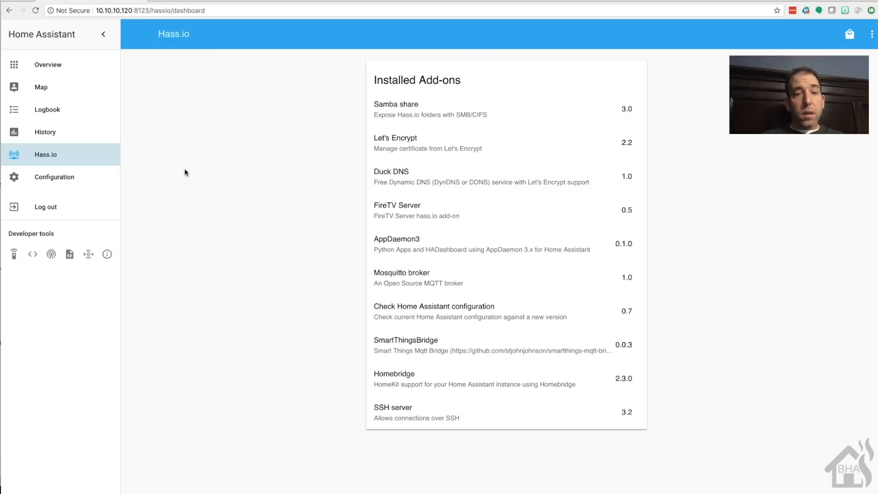
mouse_move(847, 50)
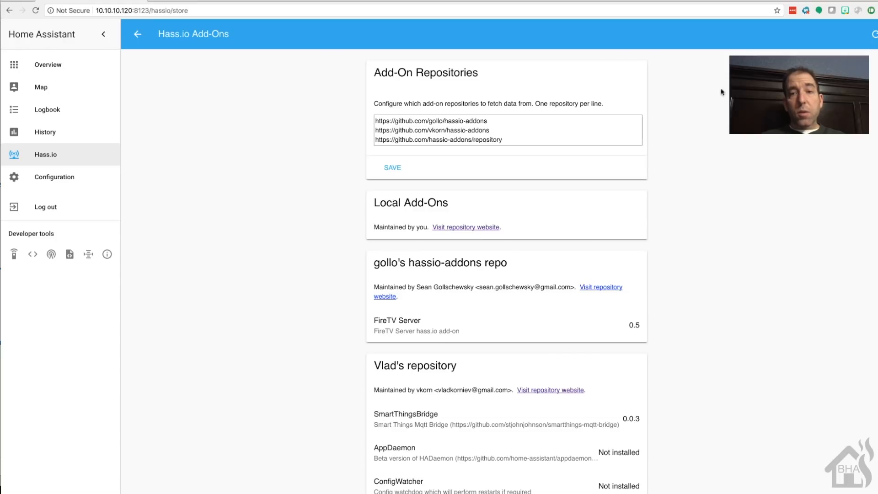
In the add-on store's repository list, select the community hassio-addons repository URL.
click(498, 140)
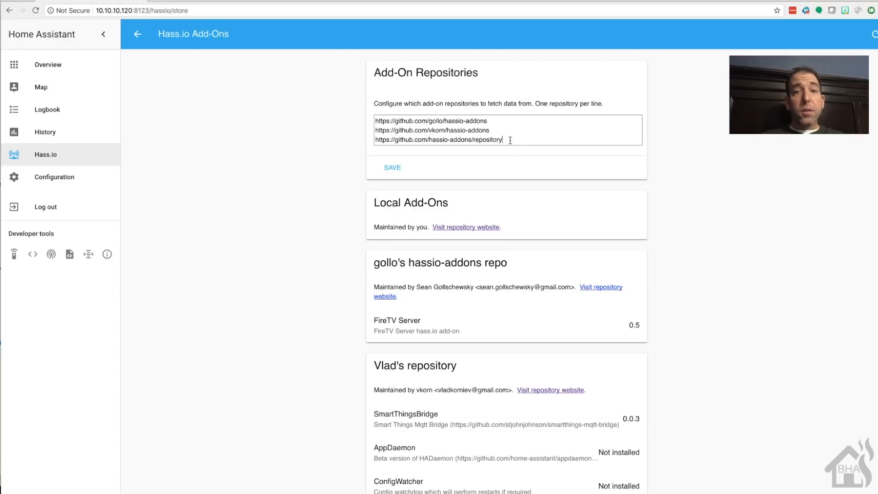
triple_click(439, 139)
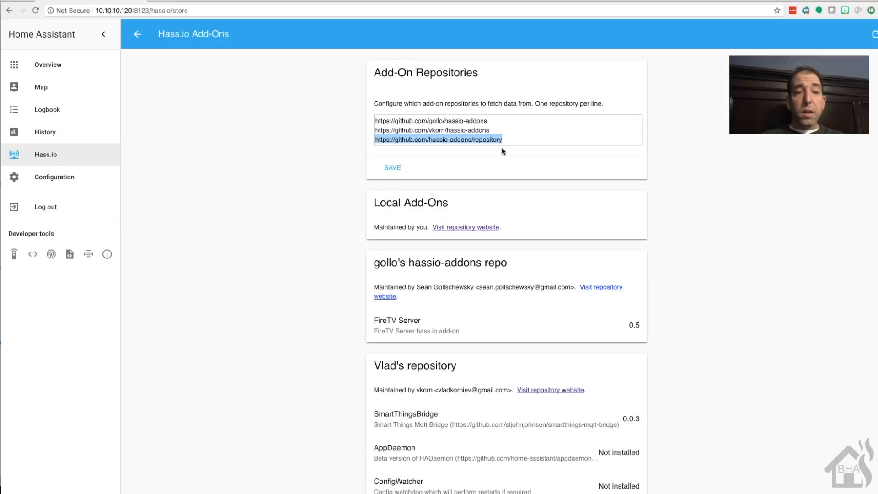
Scroll to Community Hass.io Add-ons and open the Terminal add-on's page.
scroll(down, 3)
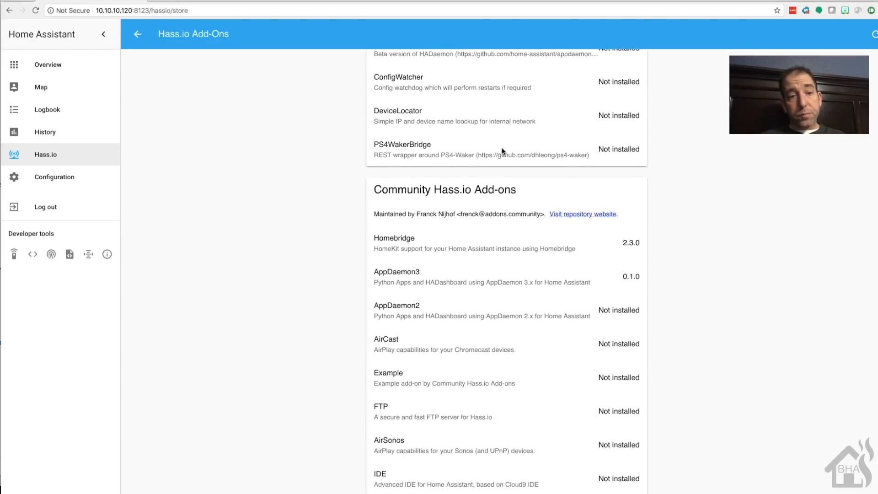
scroll(down, 3)
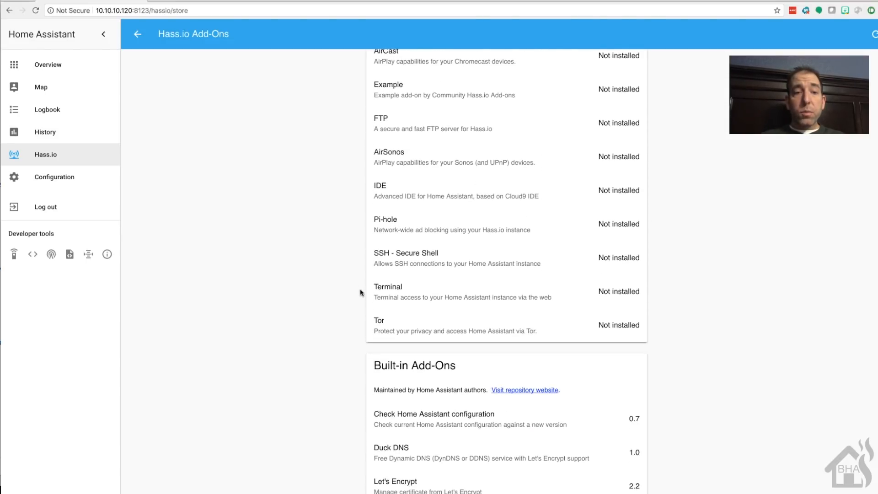
mouse_move(581, 281)
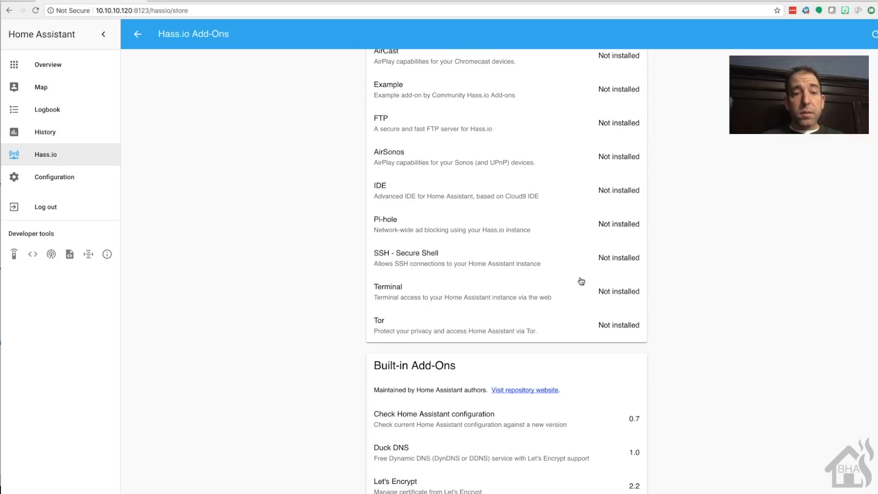
click(388, 286)
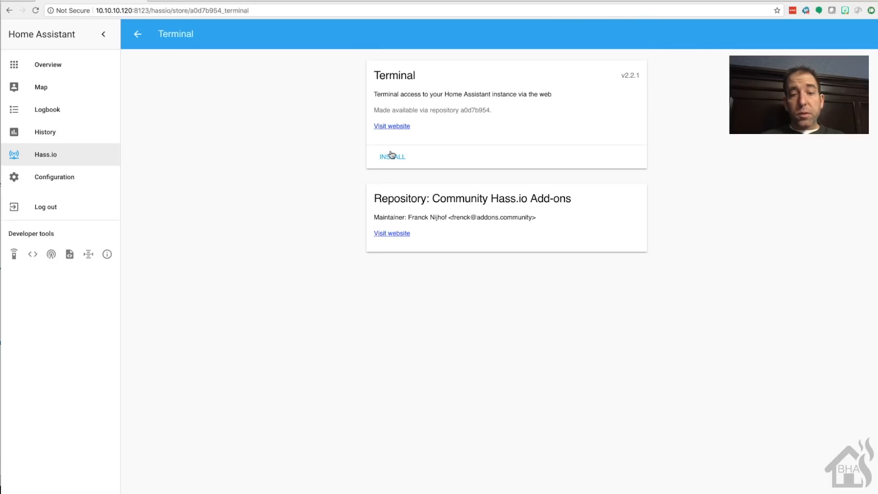
Install Terminal add-on version 2.2.1 and wait until its details page shows it stopped.
click(392, 156)
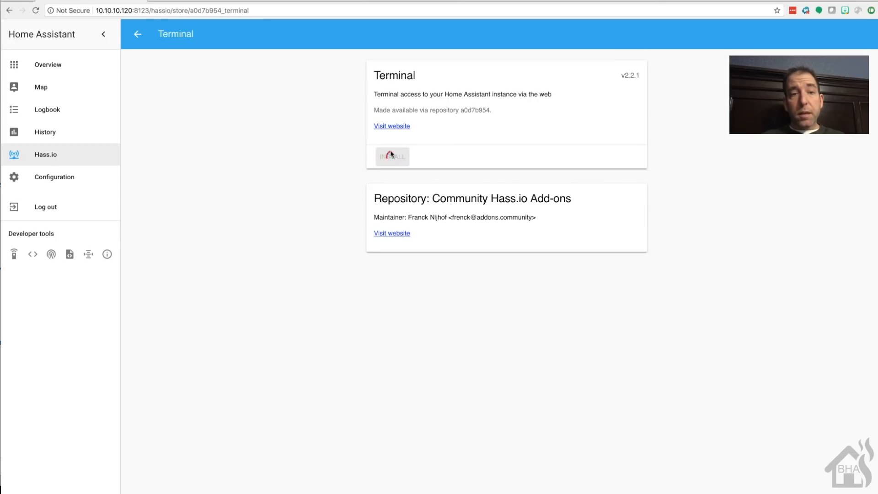
click(392, 156)
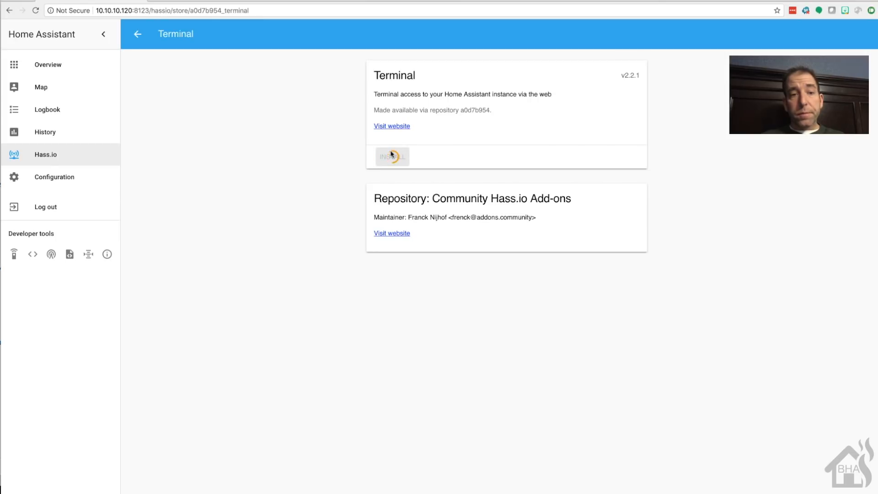
click(392, 157)
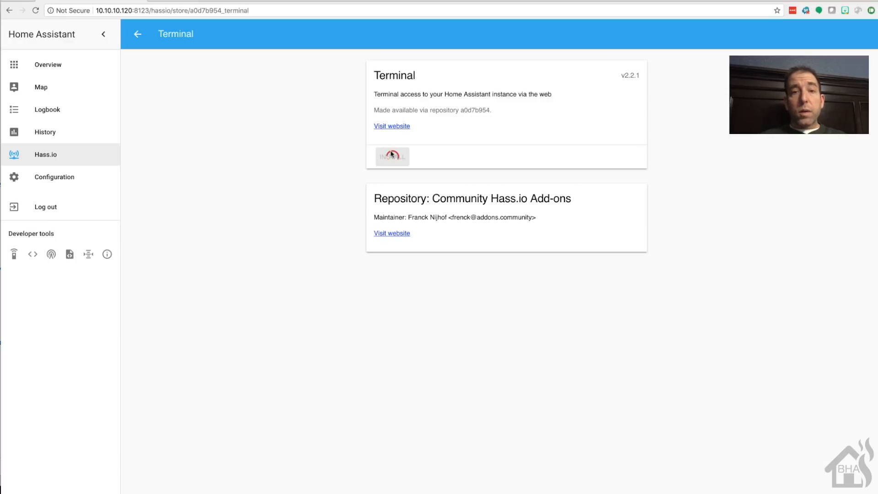
click(392, 157)
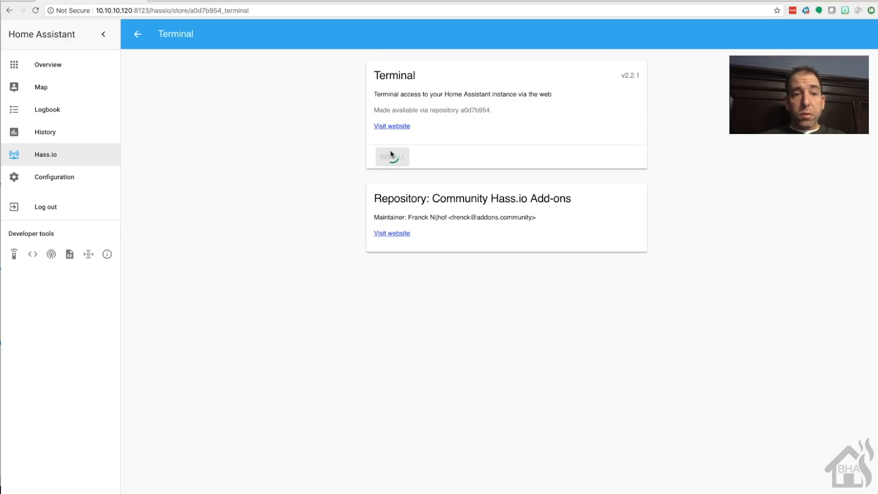
click(392, 157)
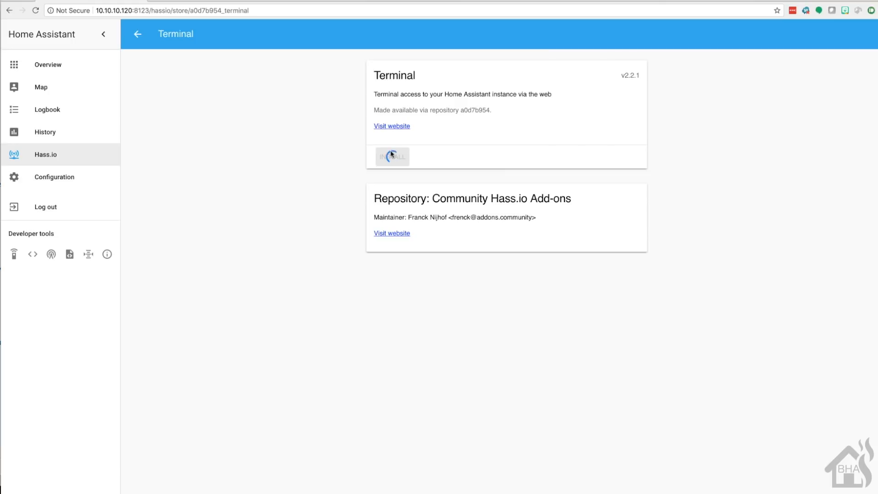
click(391, 156)
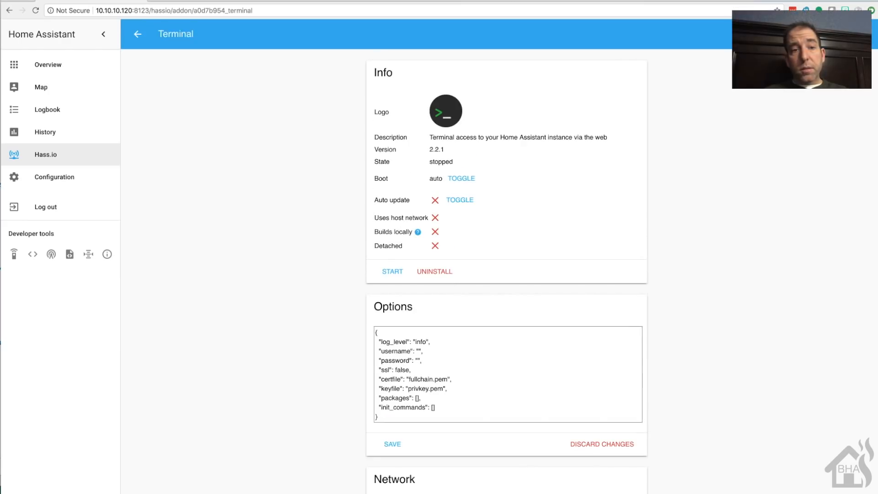
Scroll to the Terminal add-on's Options box to enter a username and password.
scroll(down, 3)
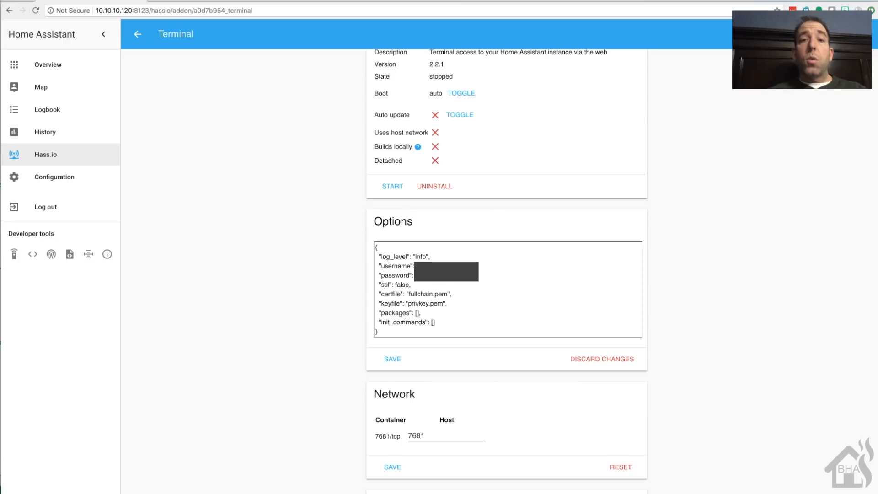
mouse_move(424, 346)
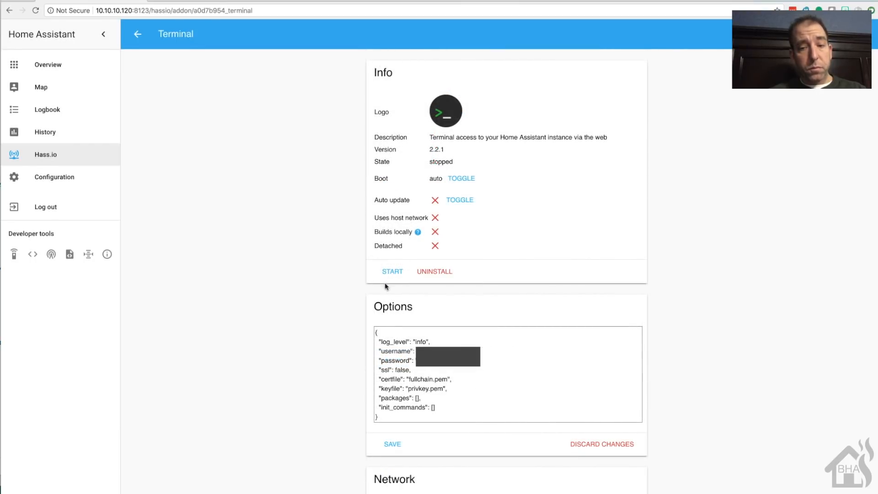
Start the Terminal add-on so its state reads started.
click(391, 272)
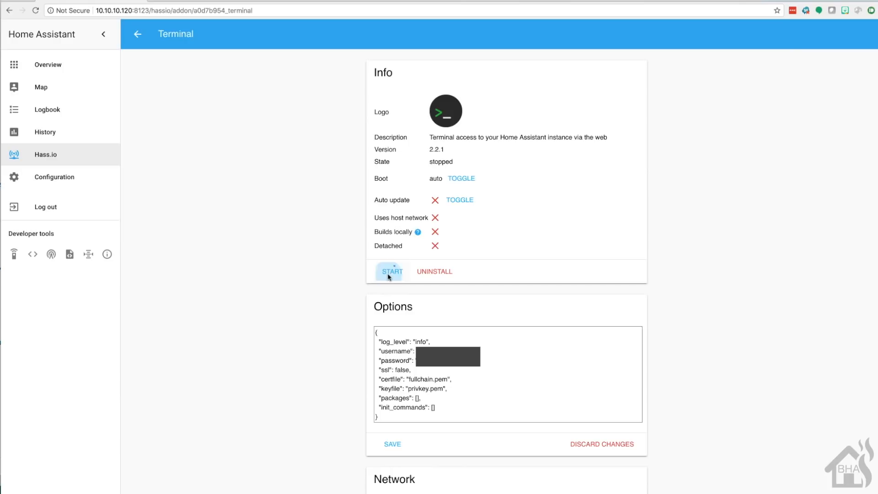
click(391, 272)
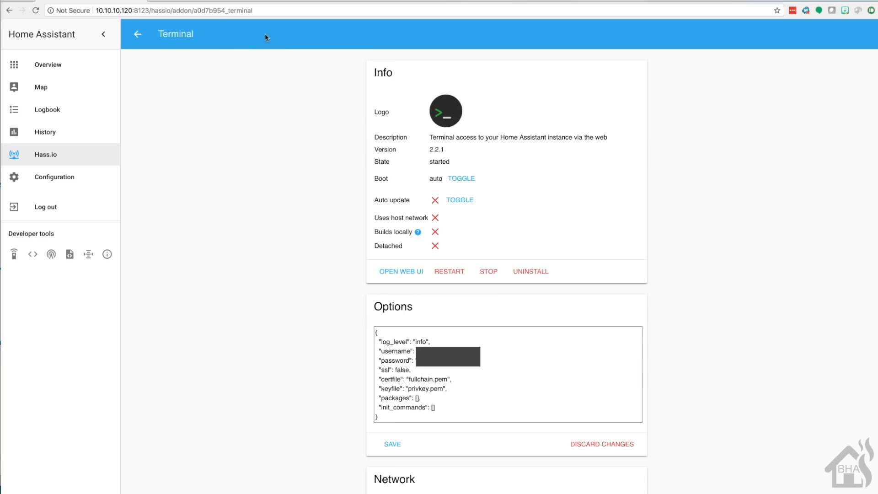
click(174, 10)
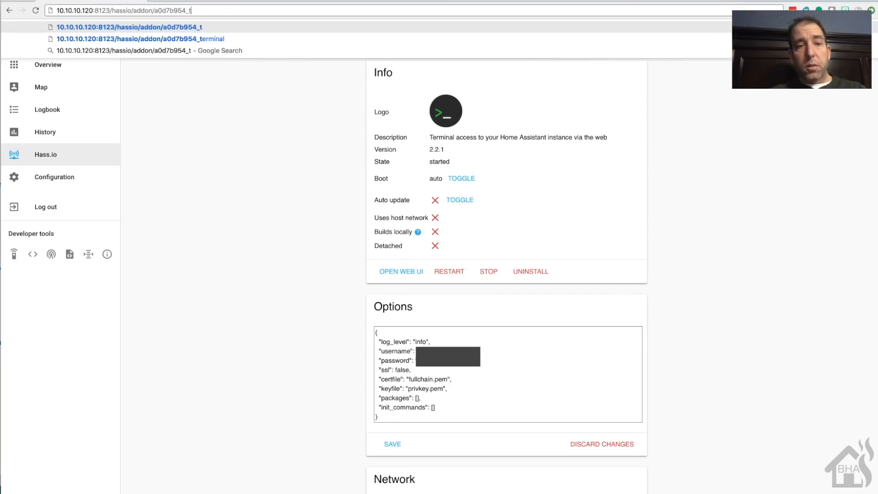
Browse to 10.10.10.120:7681 and log in to the Terminal add-on's web shell.
text(10.10.10.120:8123/h)
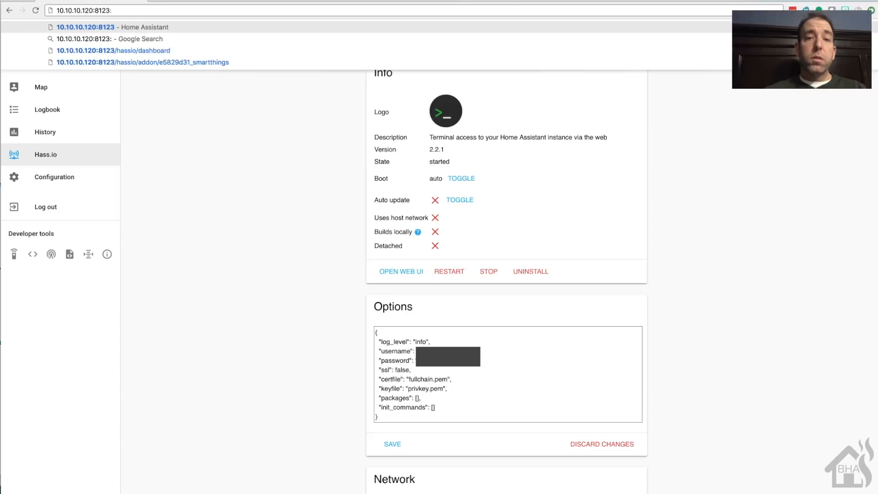
text(:76)
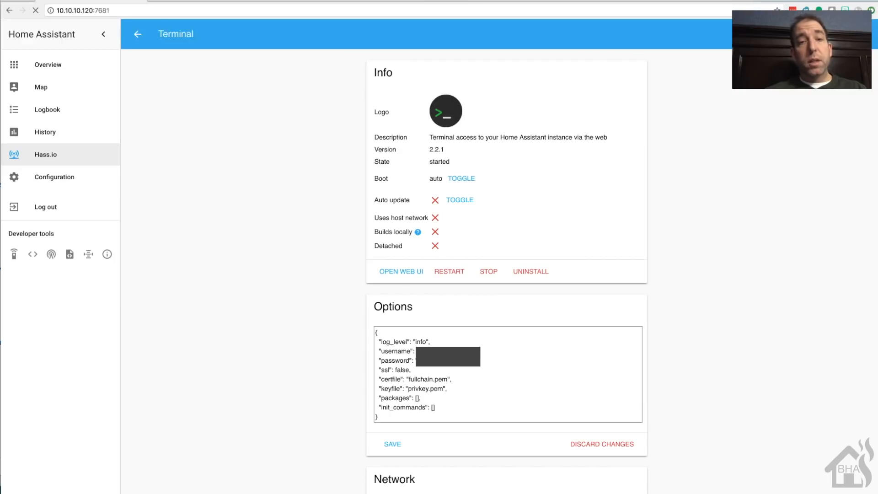
click(400, 271)
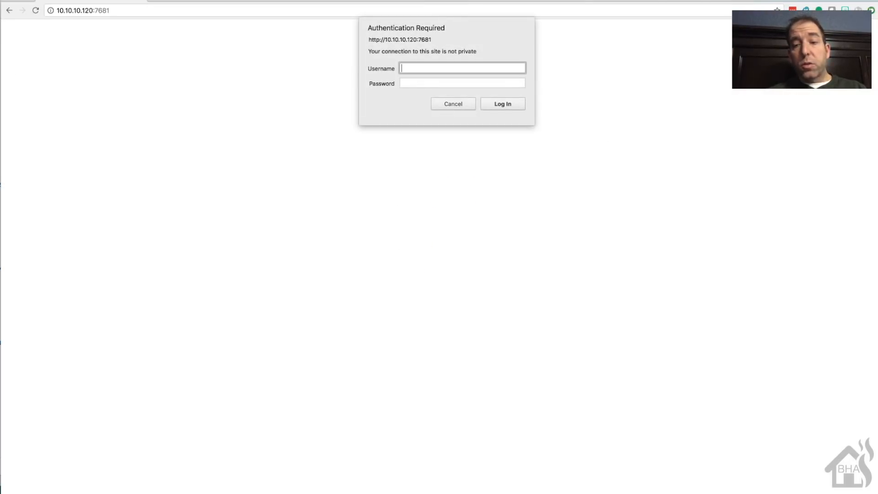
click(502, 104)
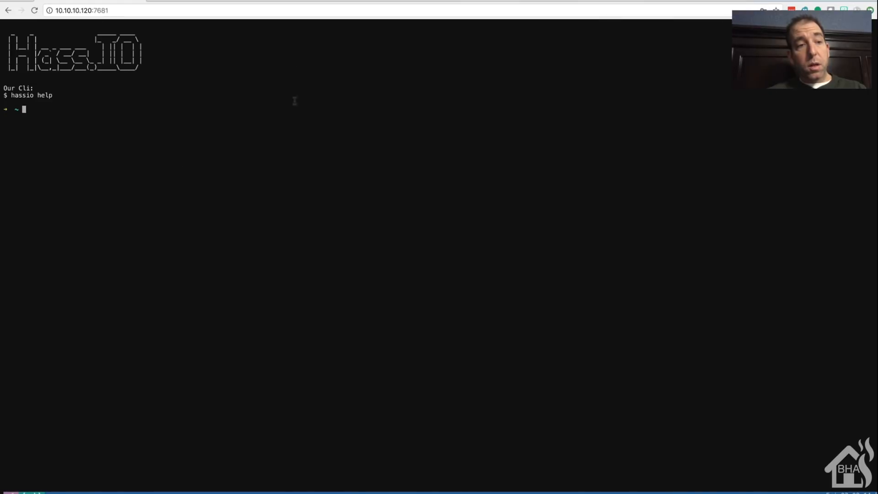
mouse_move(339, 127)
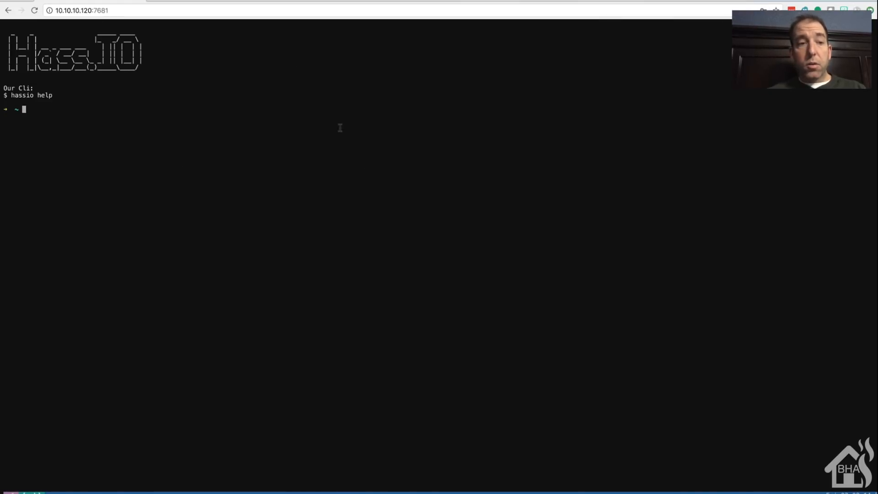
Run 'hassio help' and list the home directory in the web terminal.
text(hassio h)
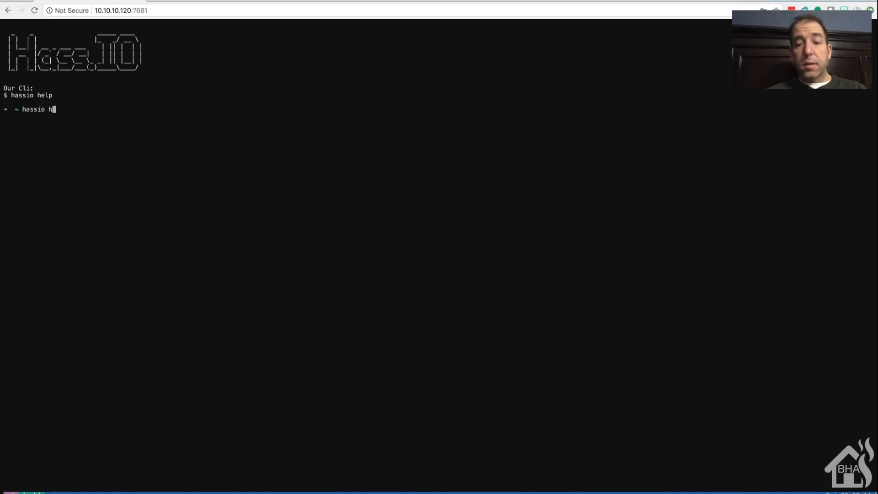
key(enter)
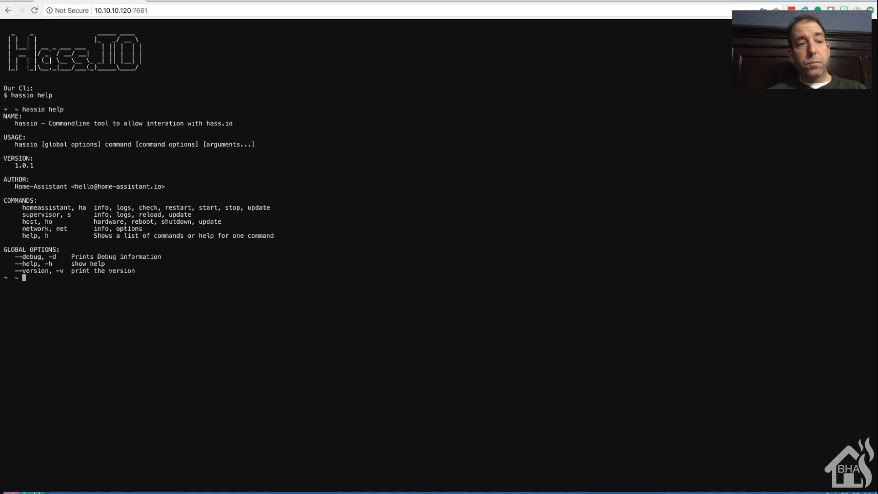
text(ls)
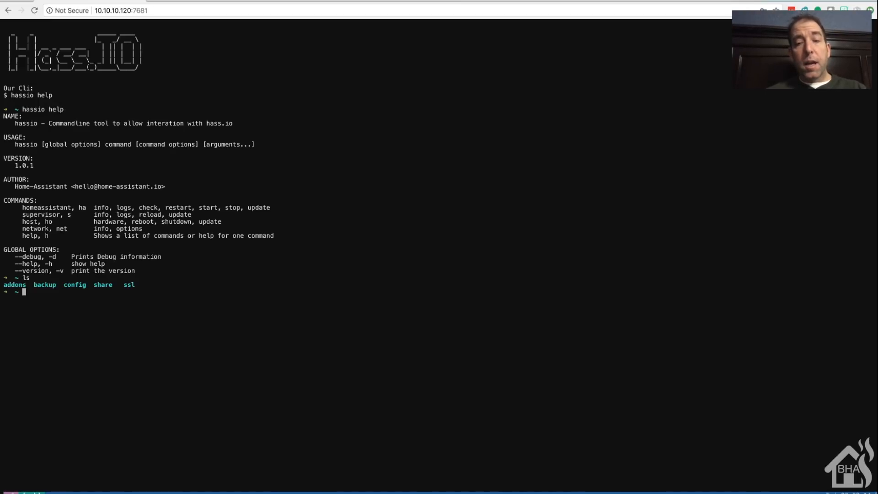
Change into the config folder, list it, and open configuration.yaml in vi.
text(cd config)
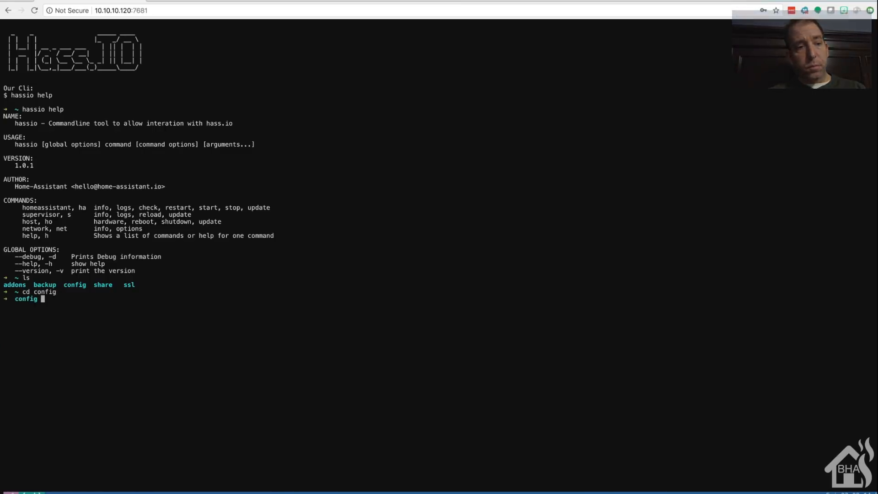
text(ls)
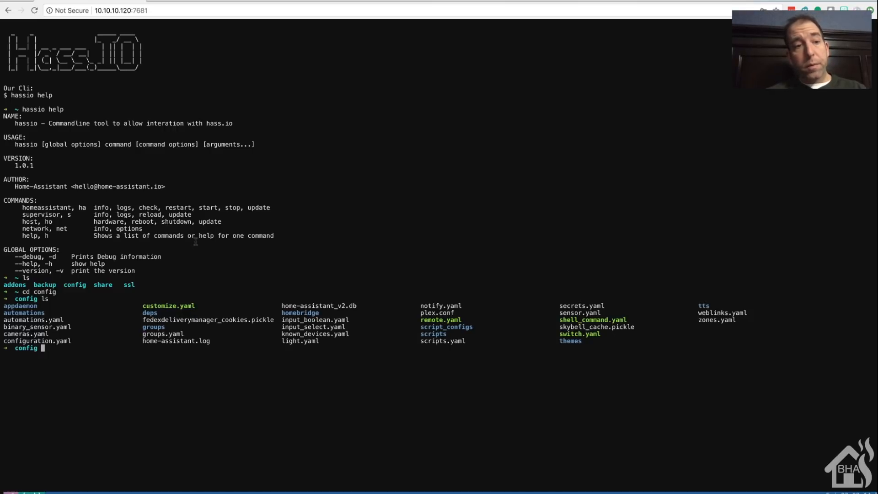
text(vi co)
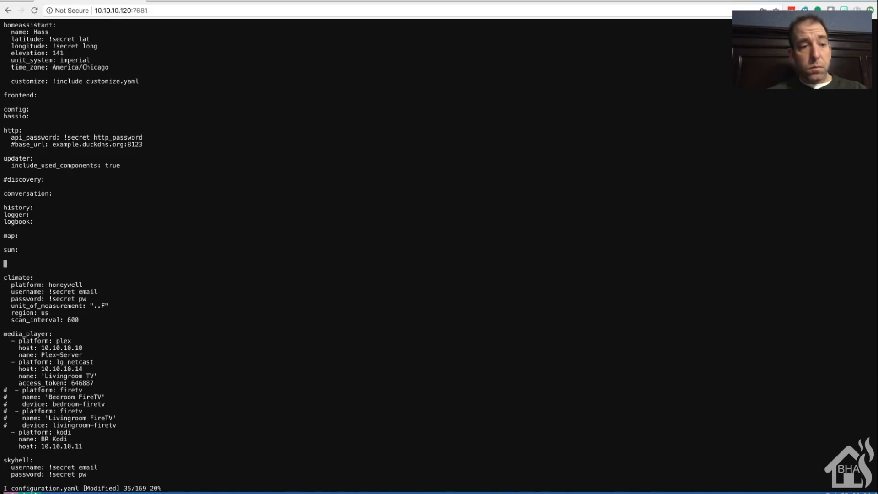
Add a panel_iframe block with a 'terminal' entry titled Terminal.
text(panel_i)
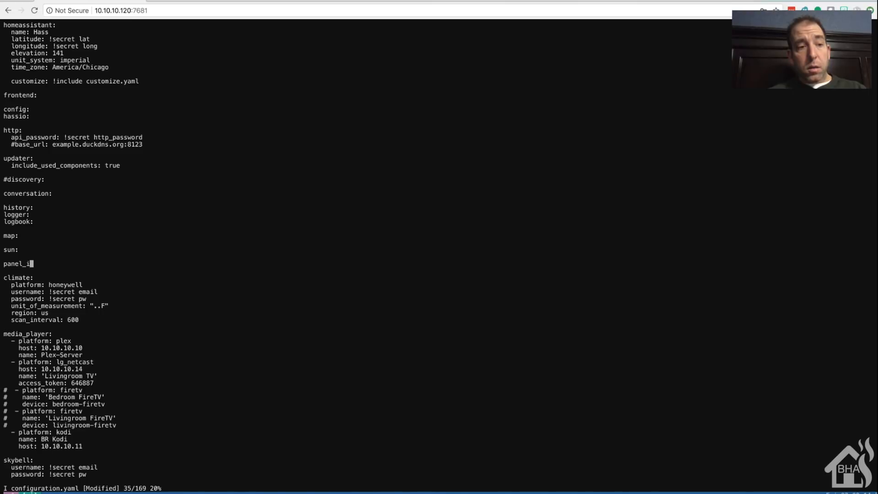
text(frame:)
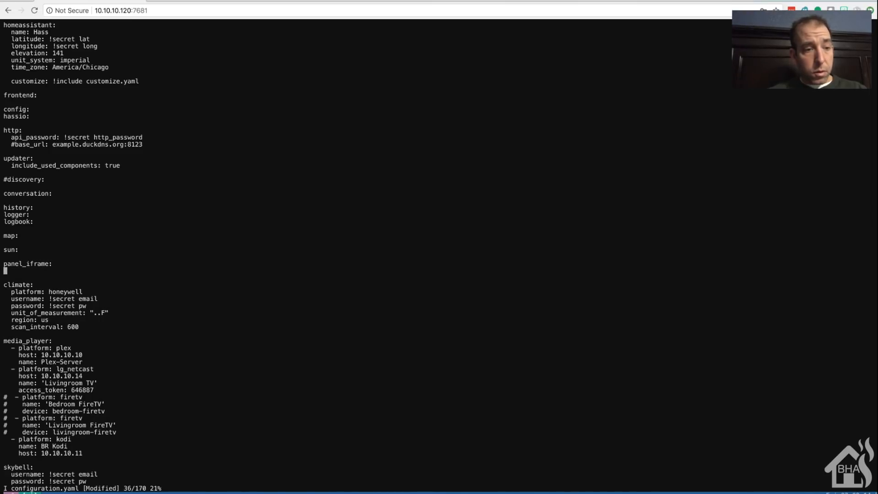
text(terminal:)
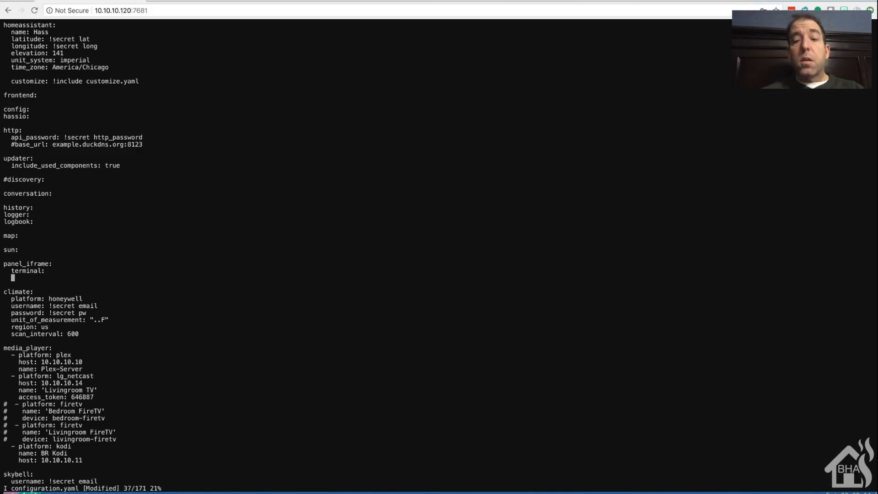
text(title:)
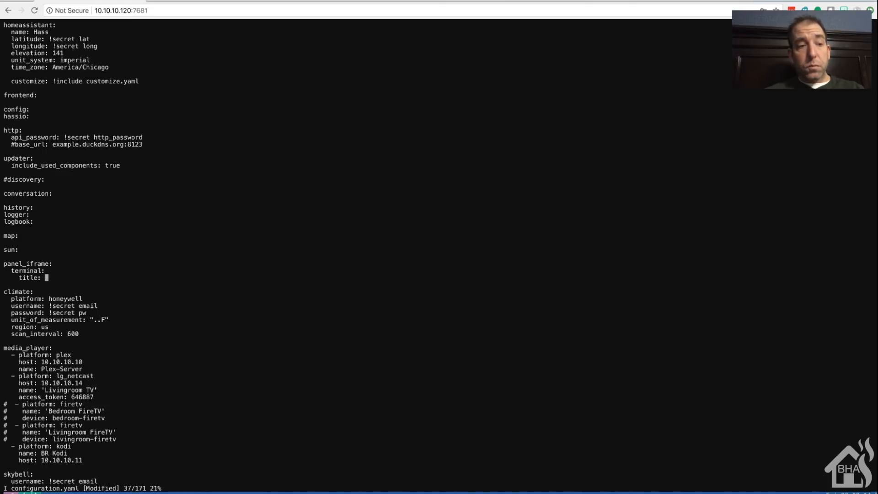
text(Terminal)
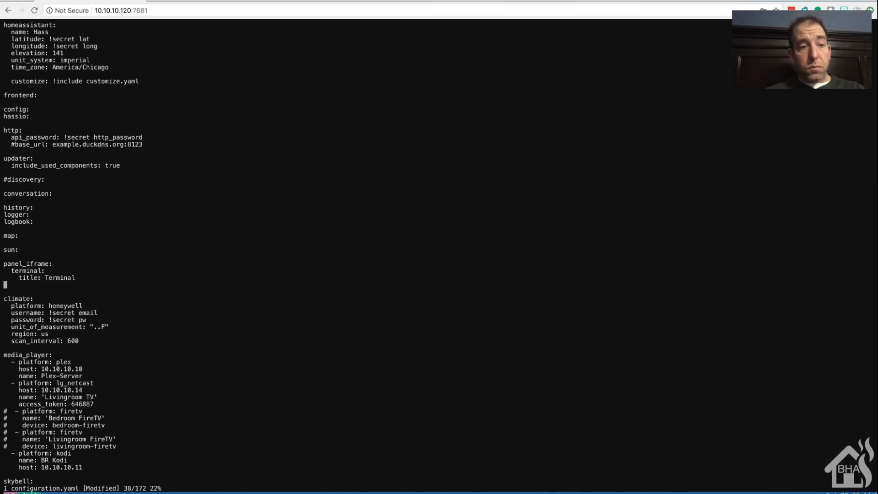
Give the Terminal entry the icon mdi:console-line.
text(icon)
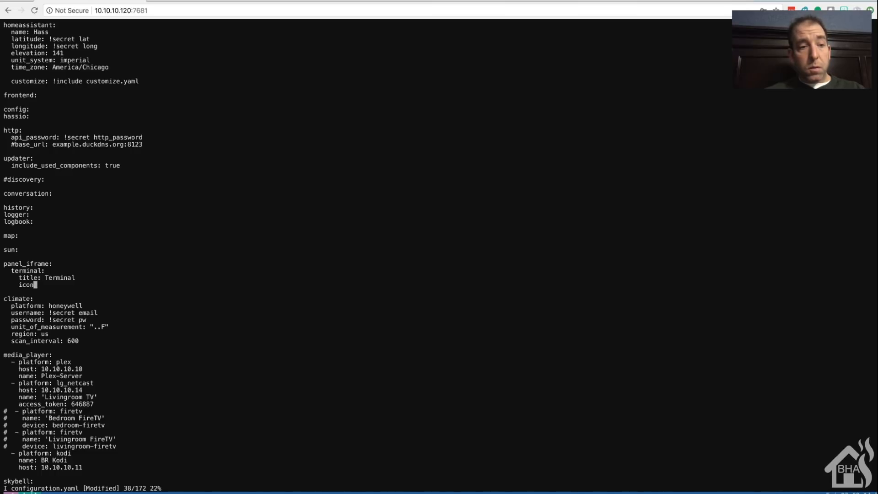
text(:)
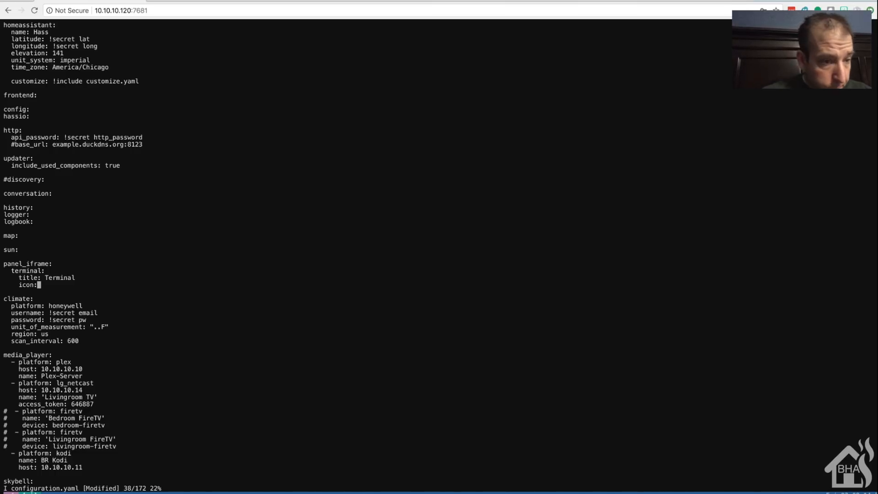
text(mdi:)
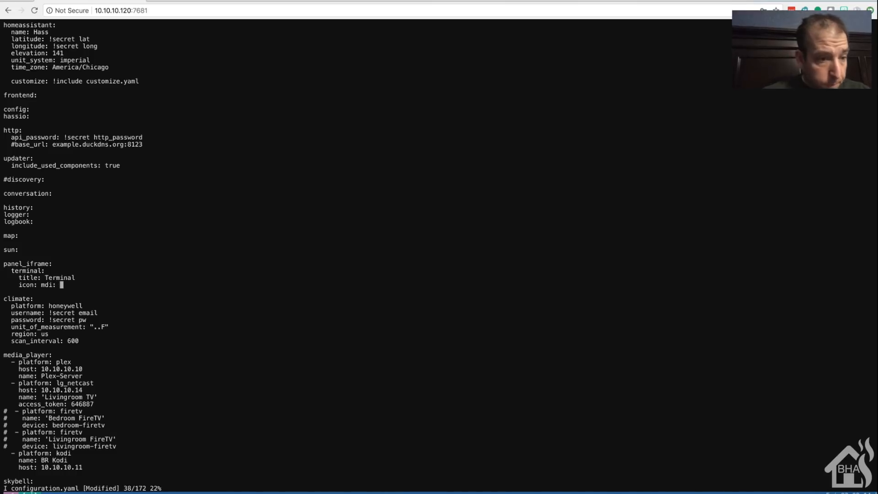
text(console-line)
text(url:)
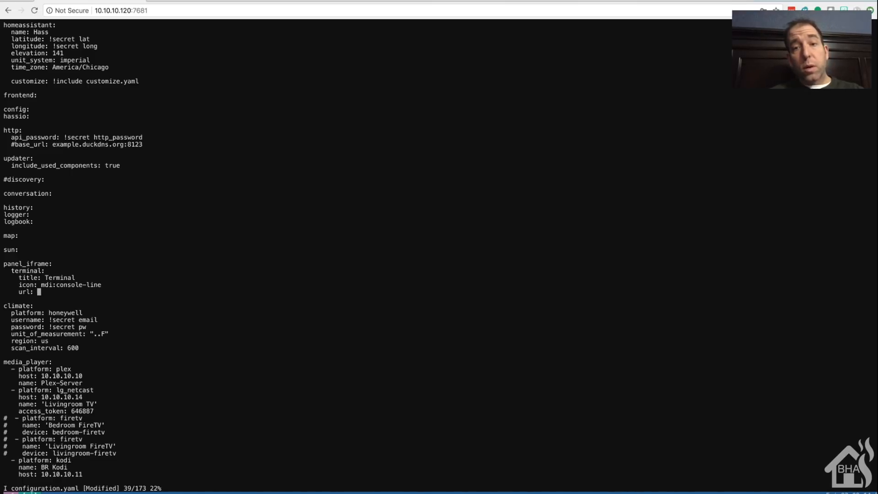
text(http://)
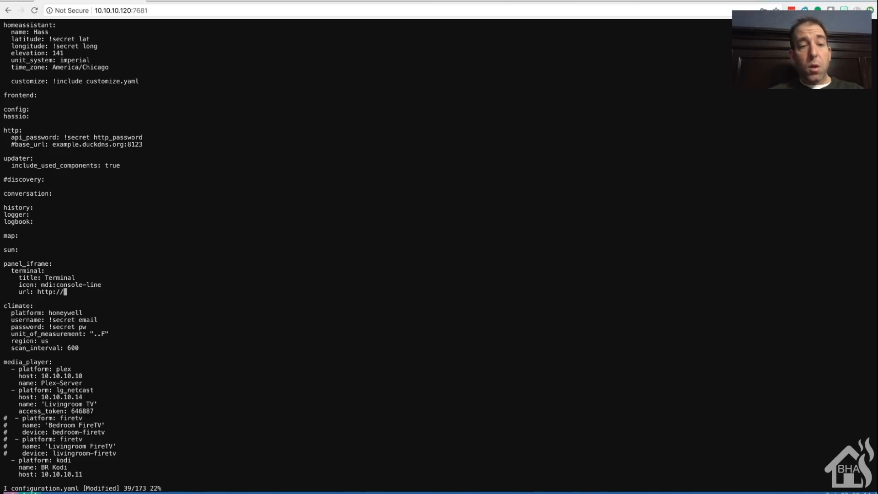
text(10.10.10.)
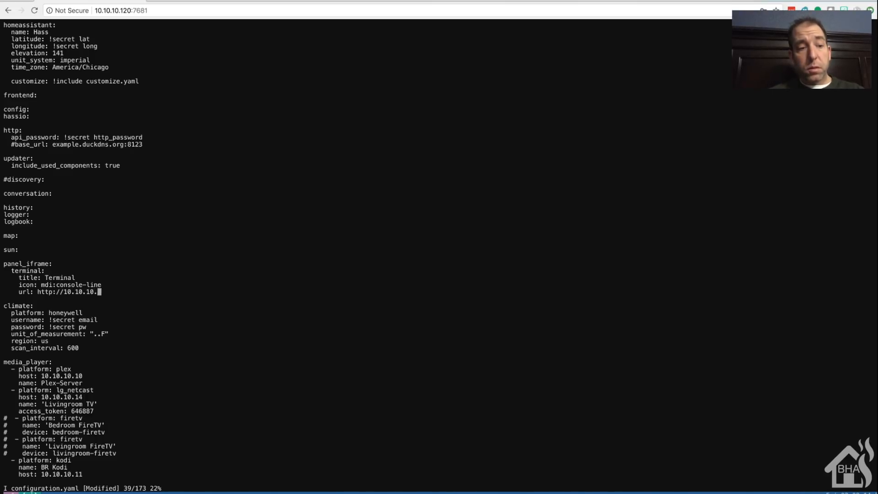
text(120:)
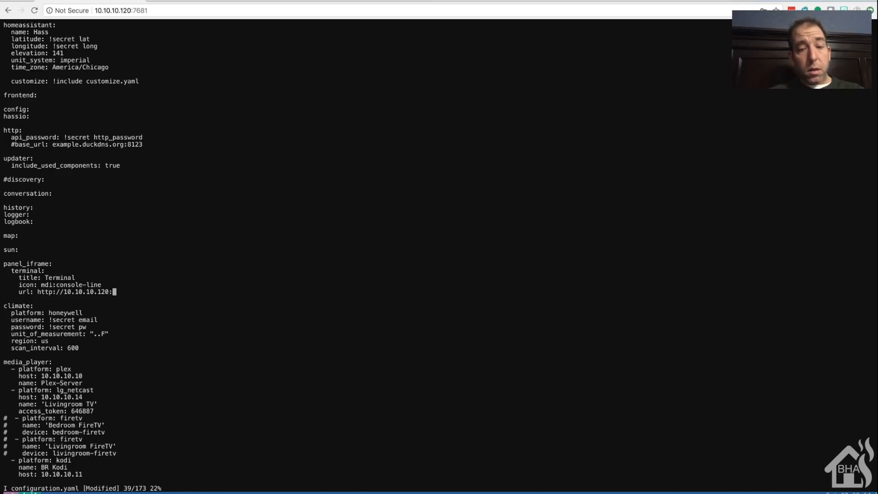
text(7681)
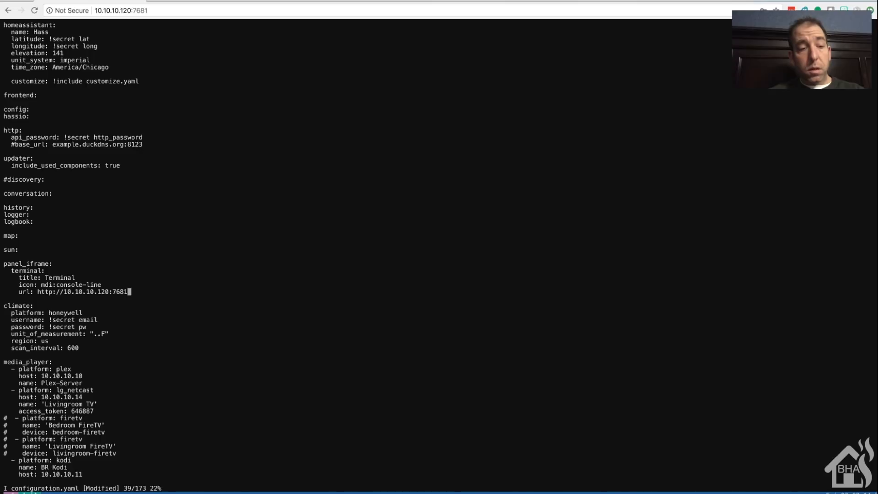
text(:w)
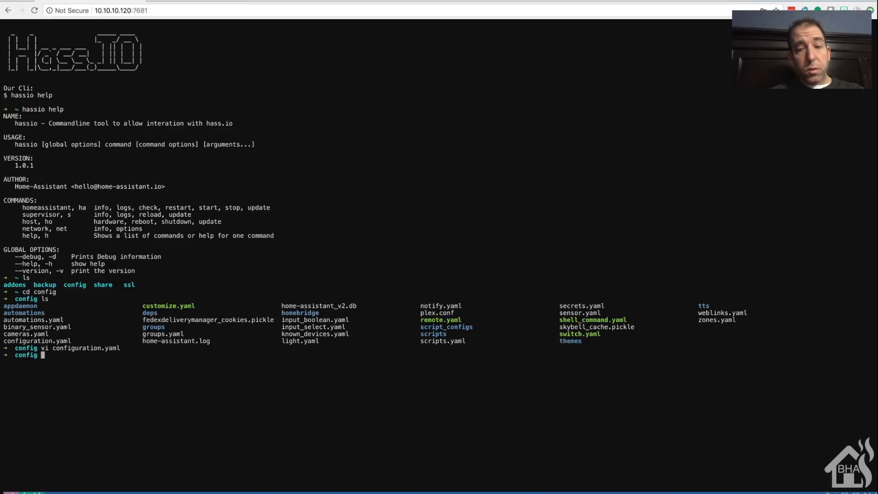
Run 'hassio homeassistant restart' at the shell prompt, correcting a mistyped command.
text(hom)
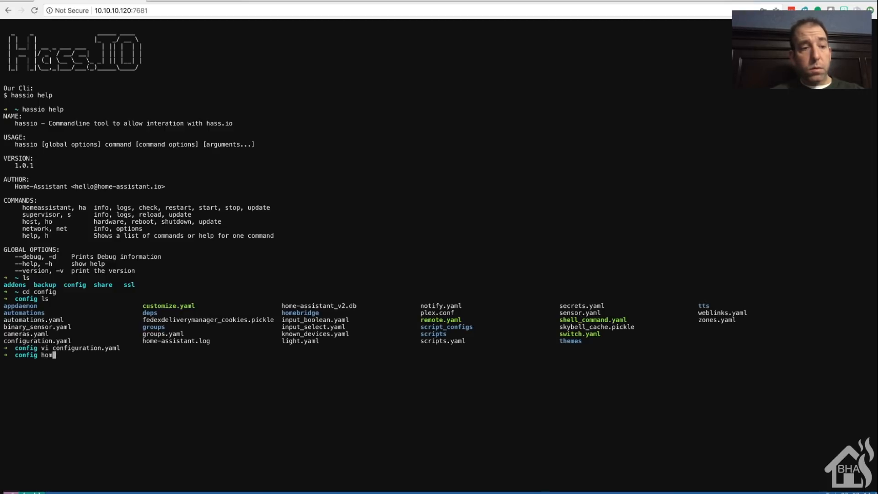
text(eassista)
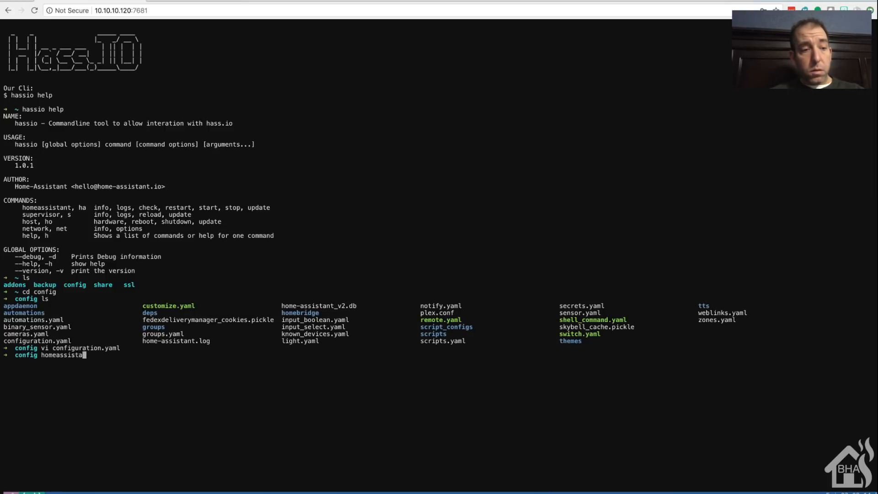
key(Backspace)
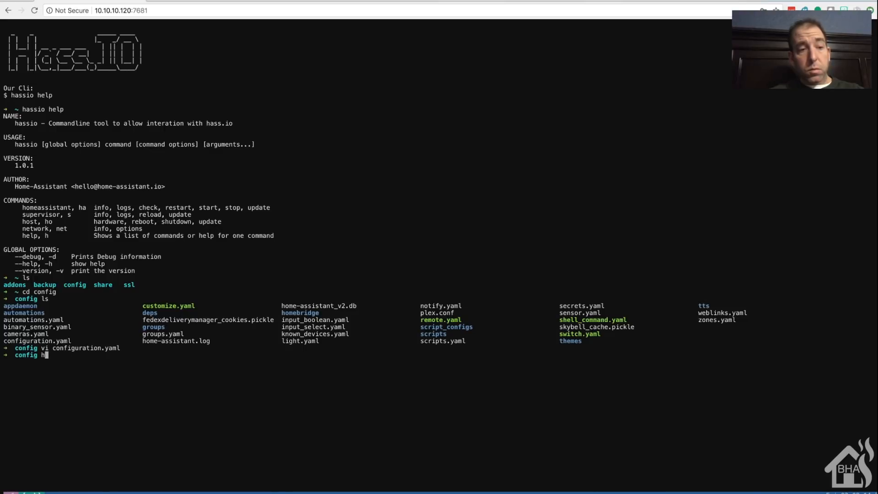
text(assio)
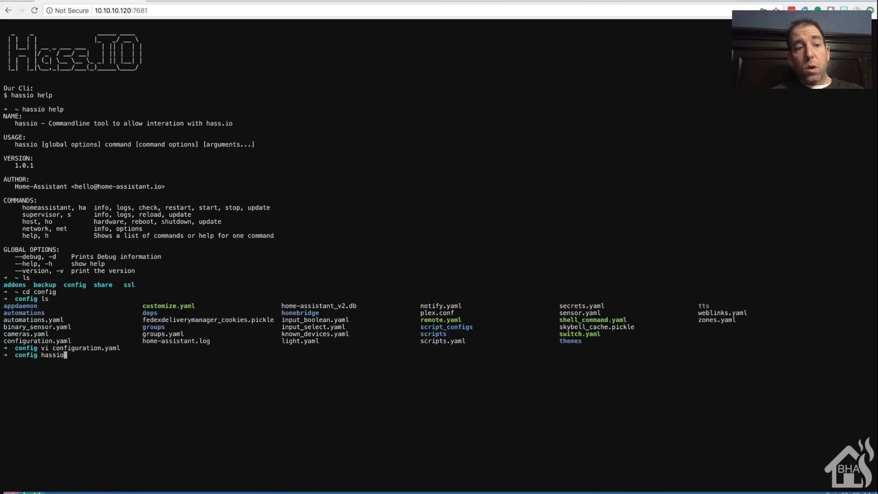
text(homea)
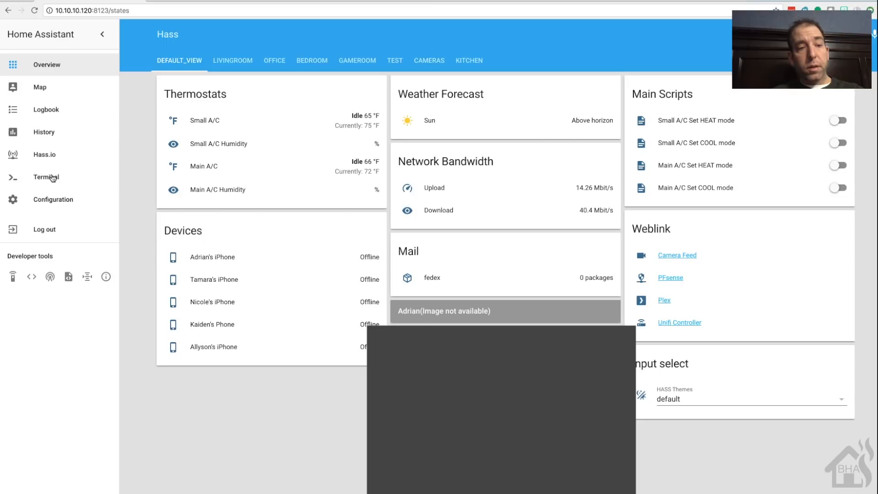
Open the Terminal sidebar panel and type 'hassio h' in the embedded shell.
click(45, 177)
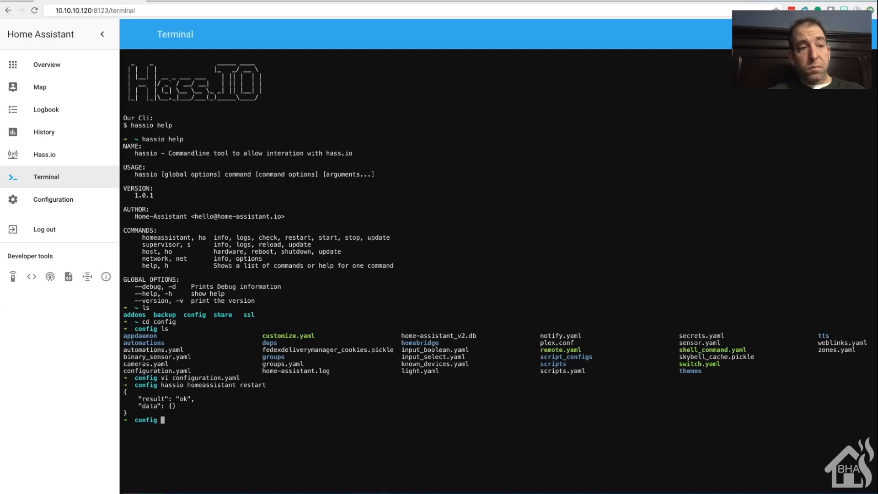
text(hassio h)
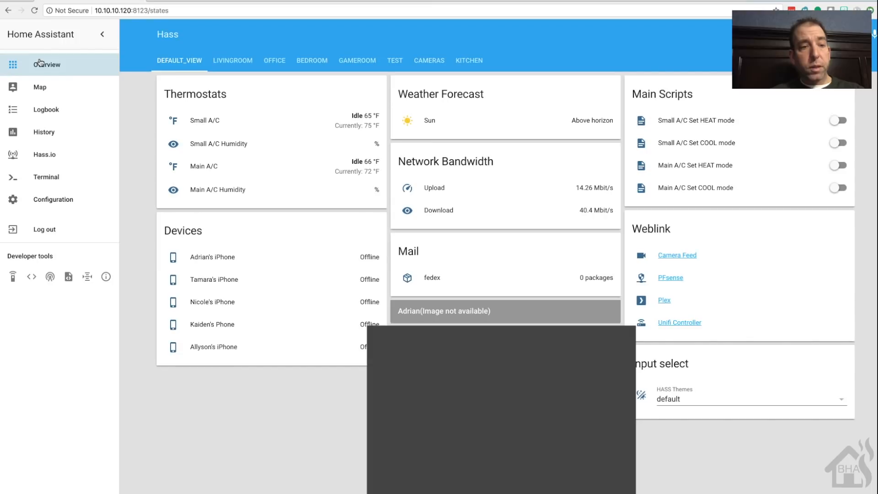
mouse_move(36, 139)
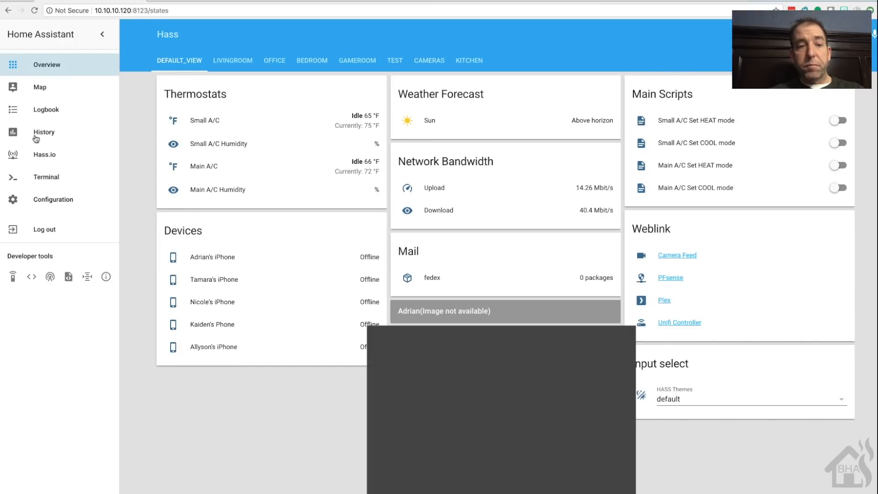
Reopen the embedded Terminal panel from the sidebar to see the fresh hassio help output.
click(45, 177)
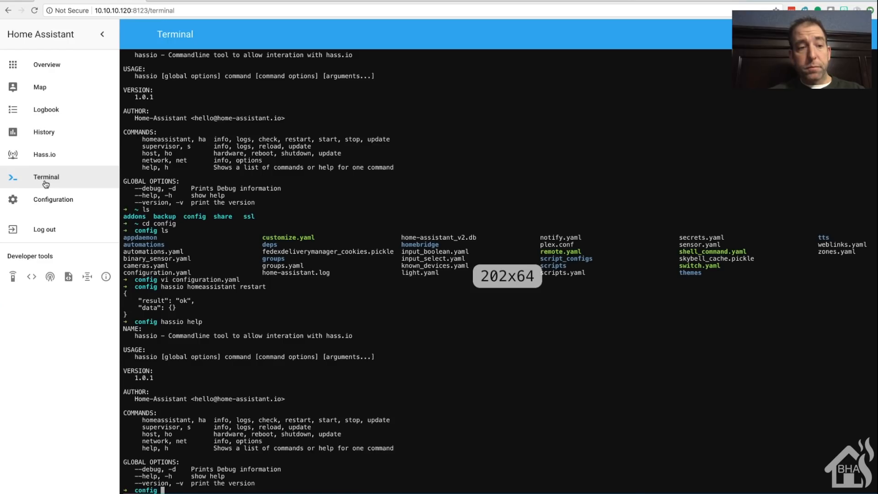